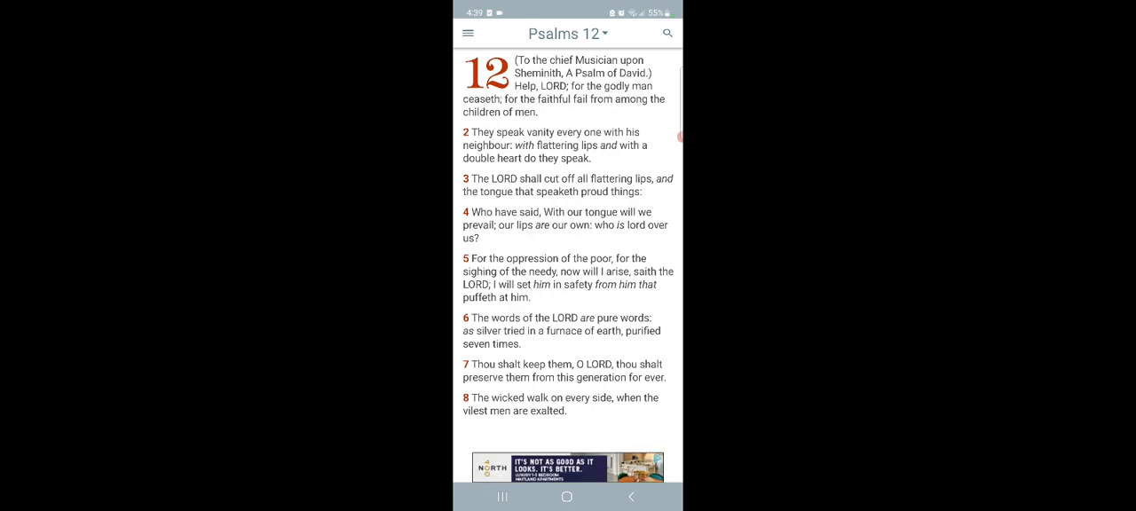
- Browse the book picker to open Ecclesiasticus 12, then return to the book list
click(569, 33)
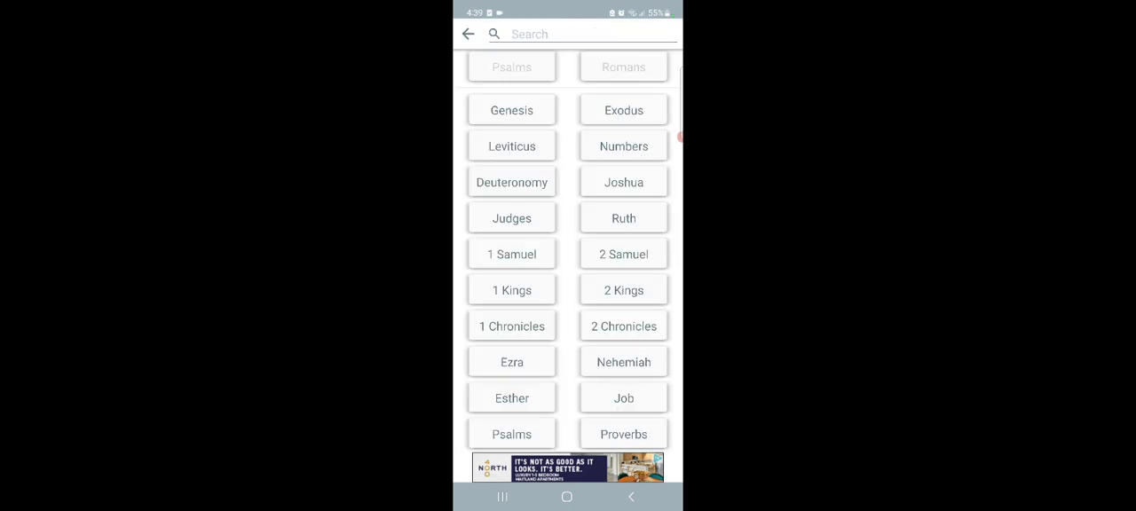
scroll(down, 3)
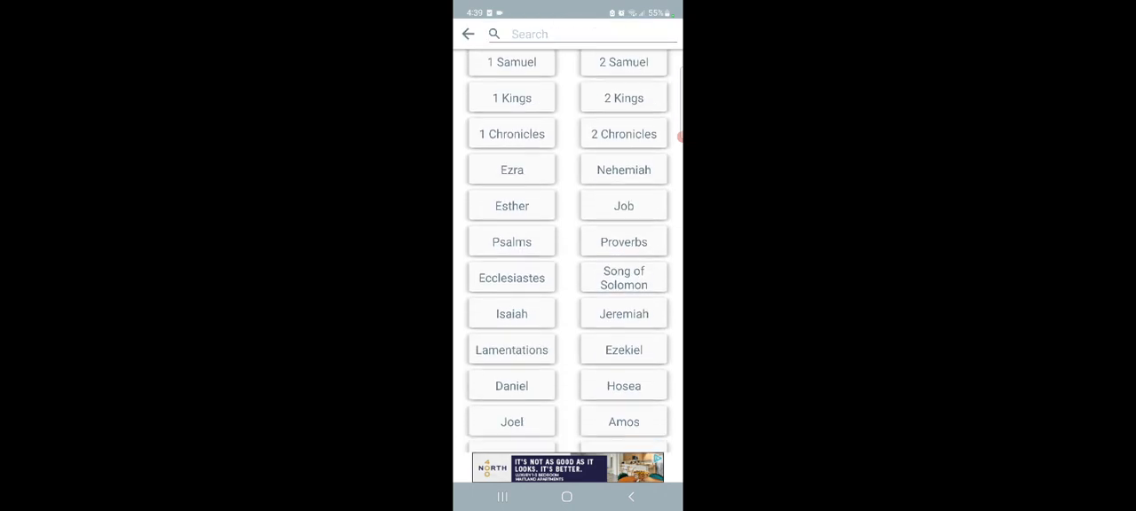
scroll(down, 3)
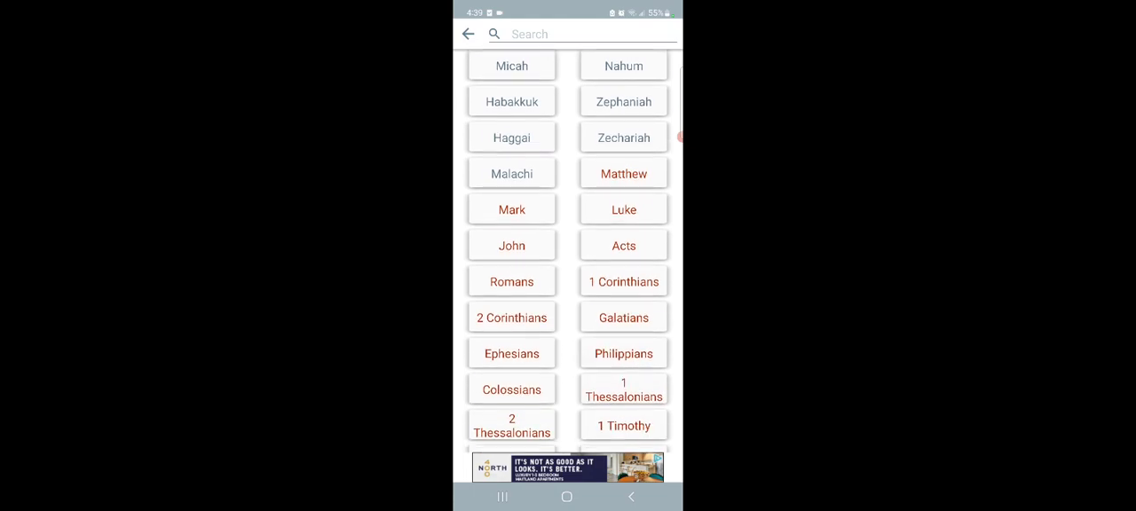
scroll(down, 3)
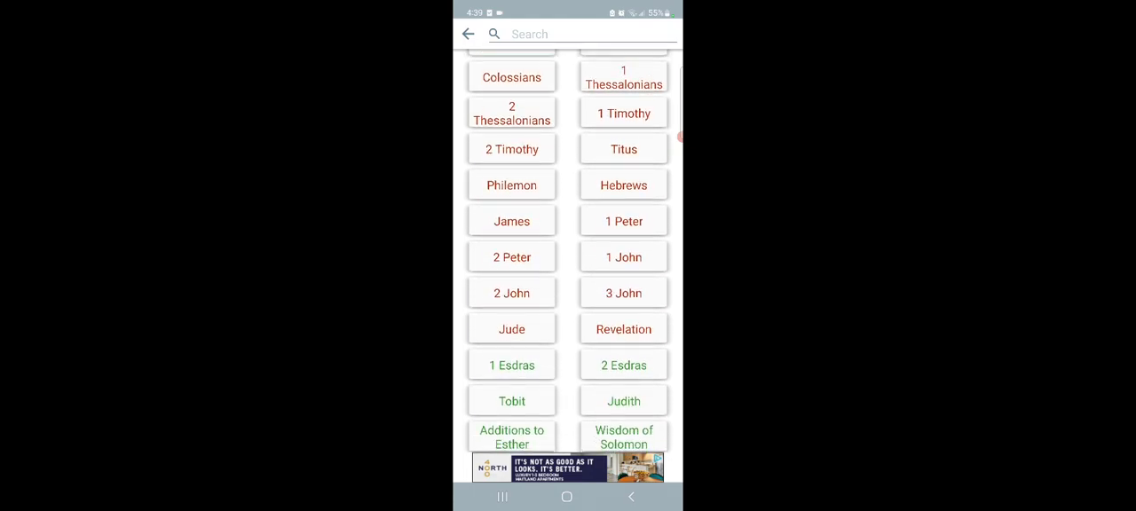
scroll(down, 3)
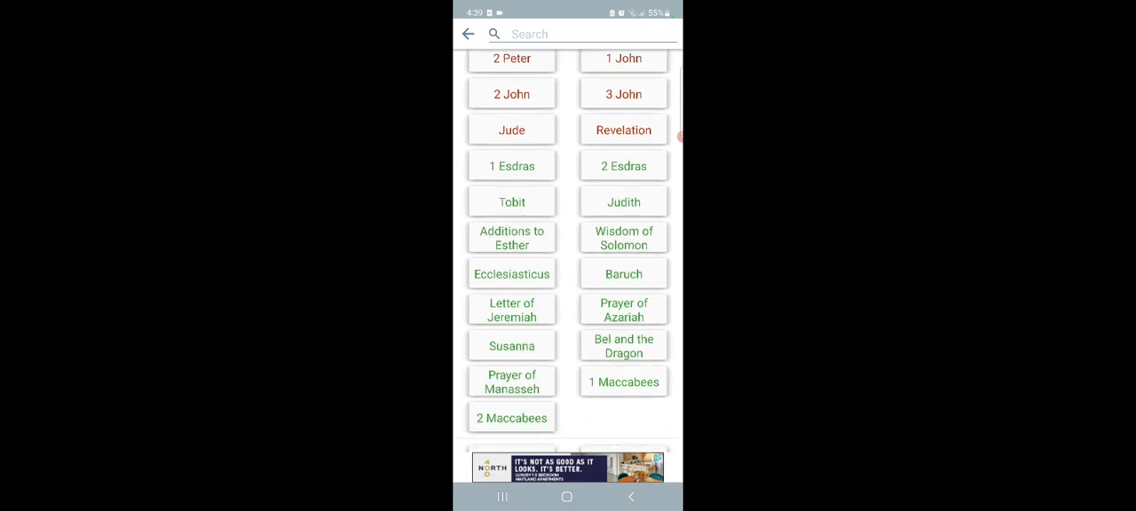
click(511, 273)
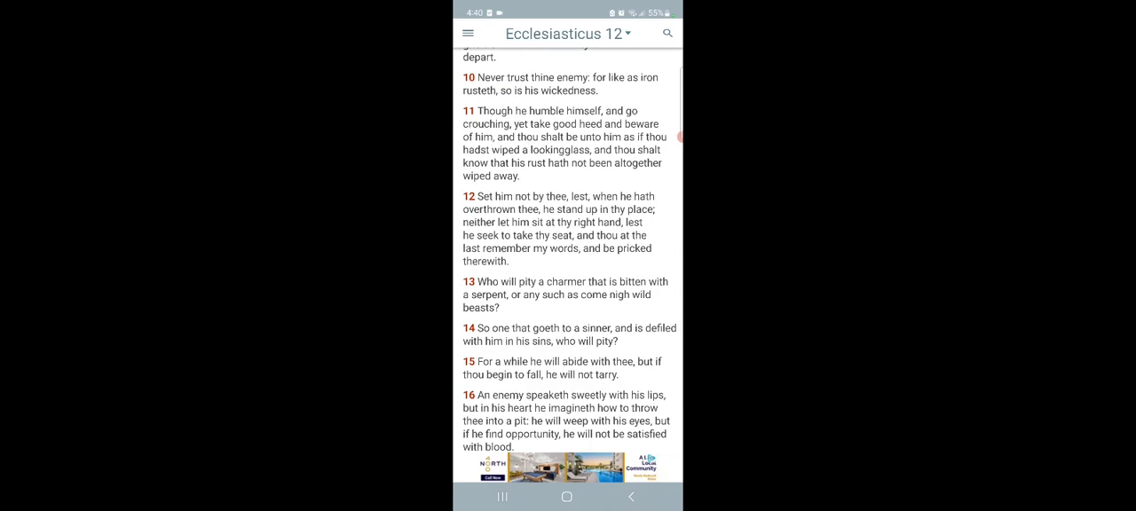
scroll(up, 3)
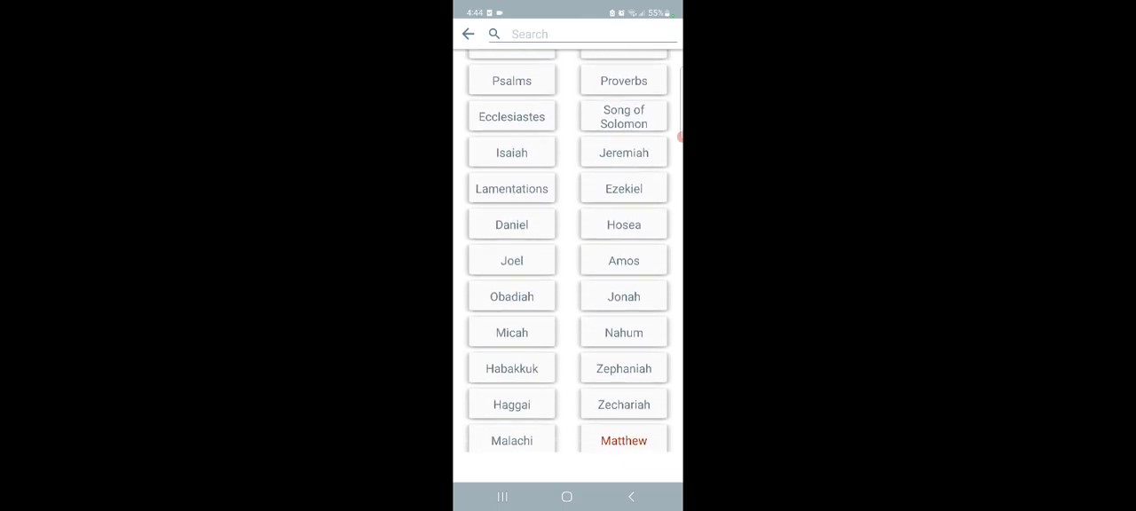
- Open Micah chapter 2, read through verse 13, and reopen the book list
click(511, 332)
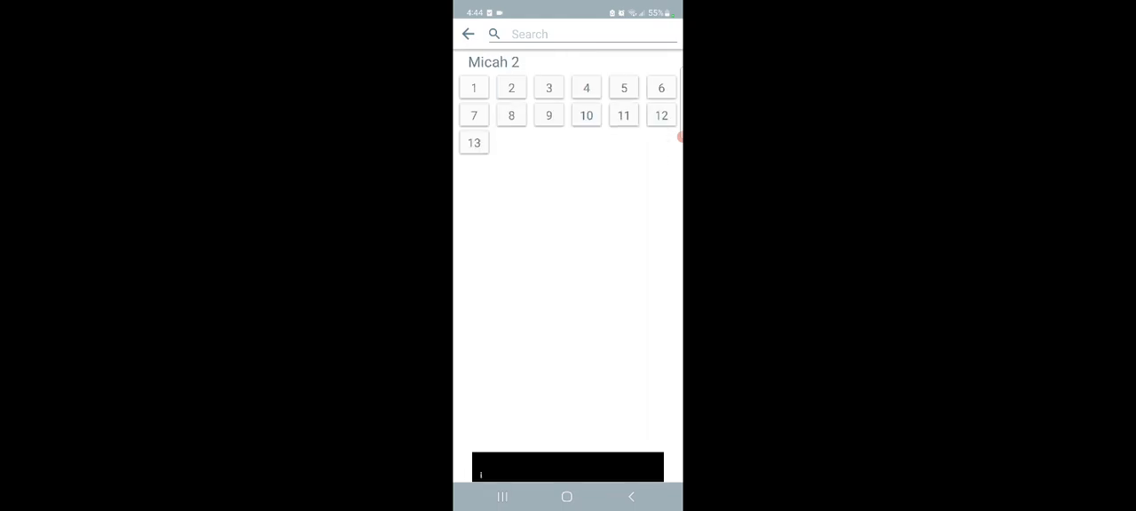
click(474, 142)
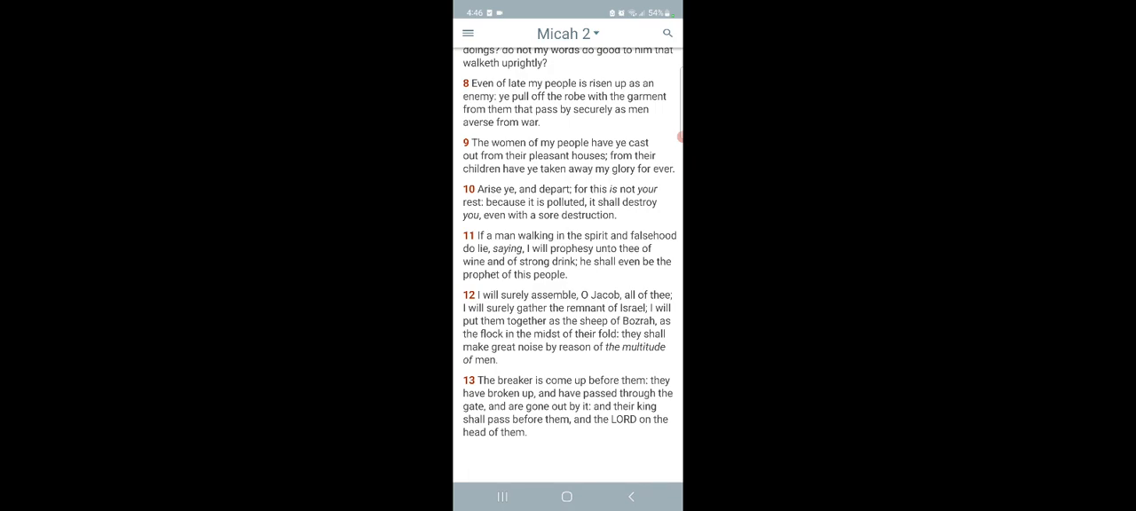
click(569, 34)
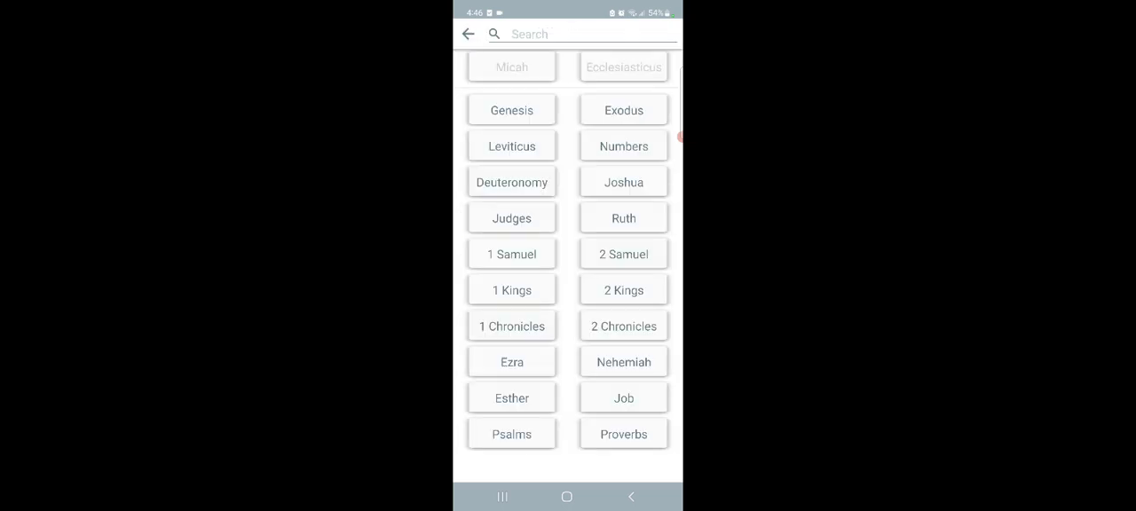
- Scroll the book grid down past 2 Timothy and select Revelation
scroll(down, 3)
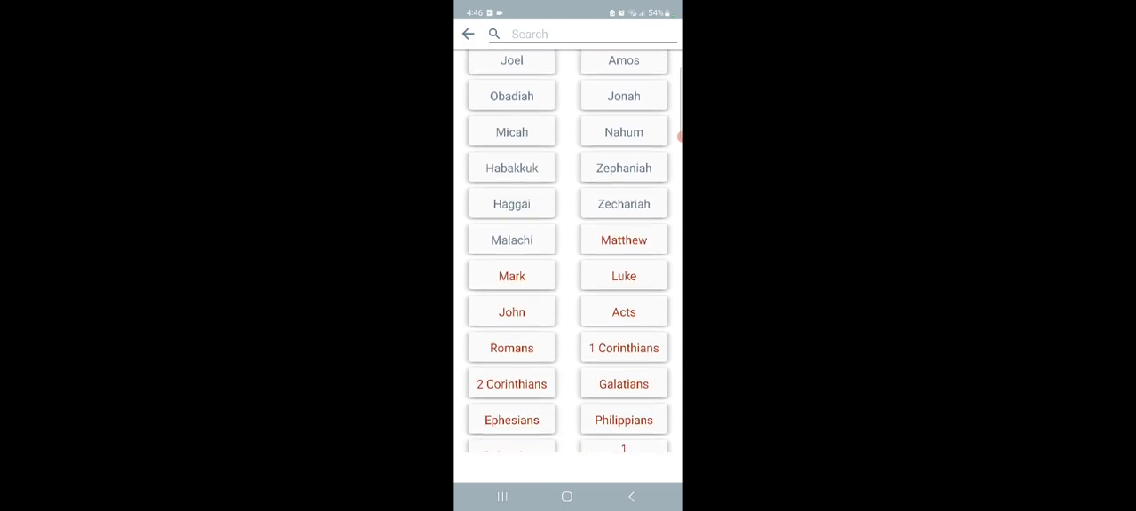
scroll(down, 3)
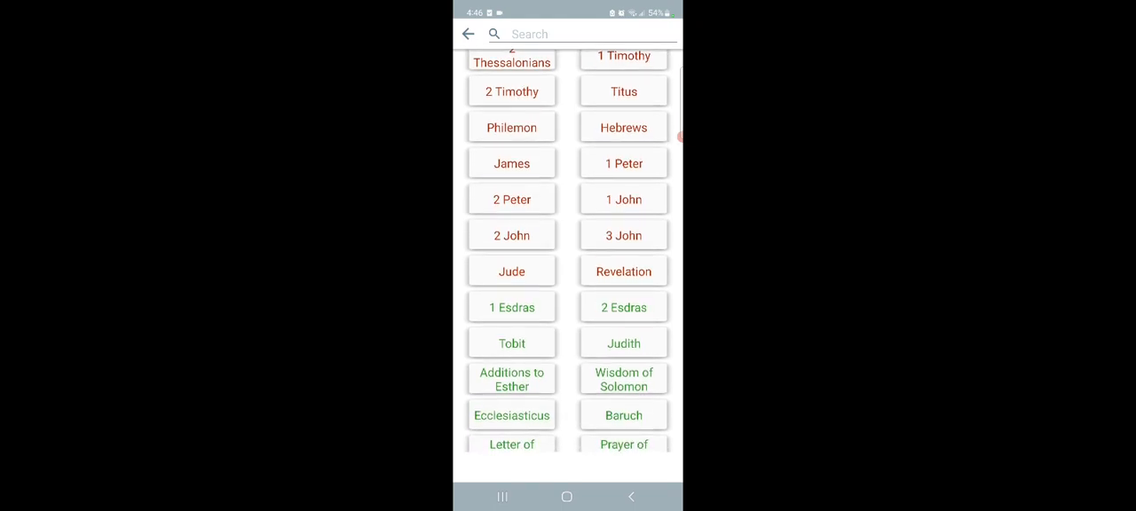
click(623, 271)
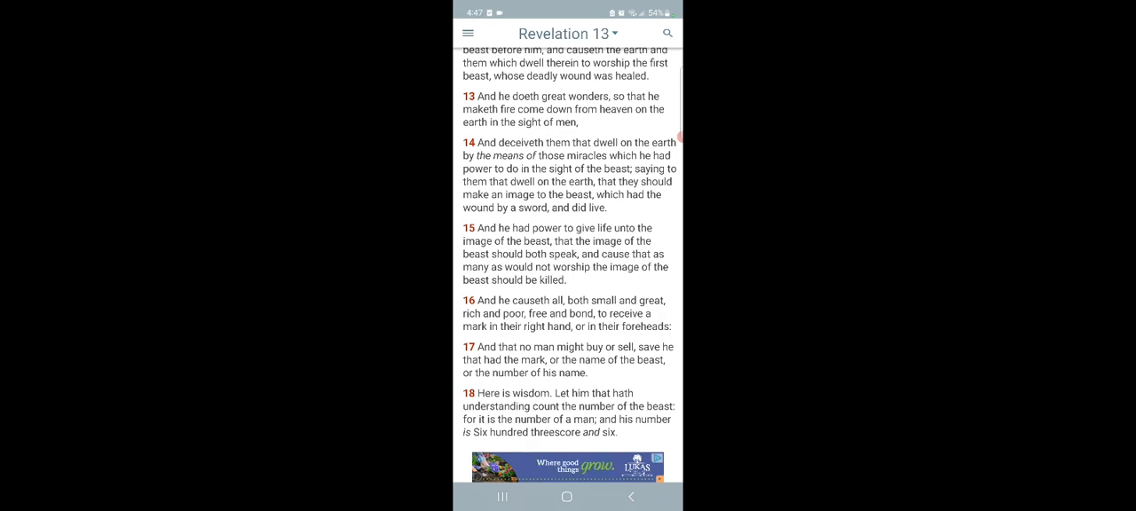
- Open Revelation chapter 13 and read down to verse 18
click(555, 466)
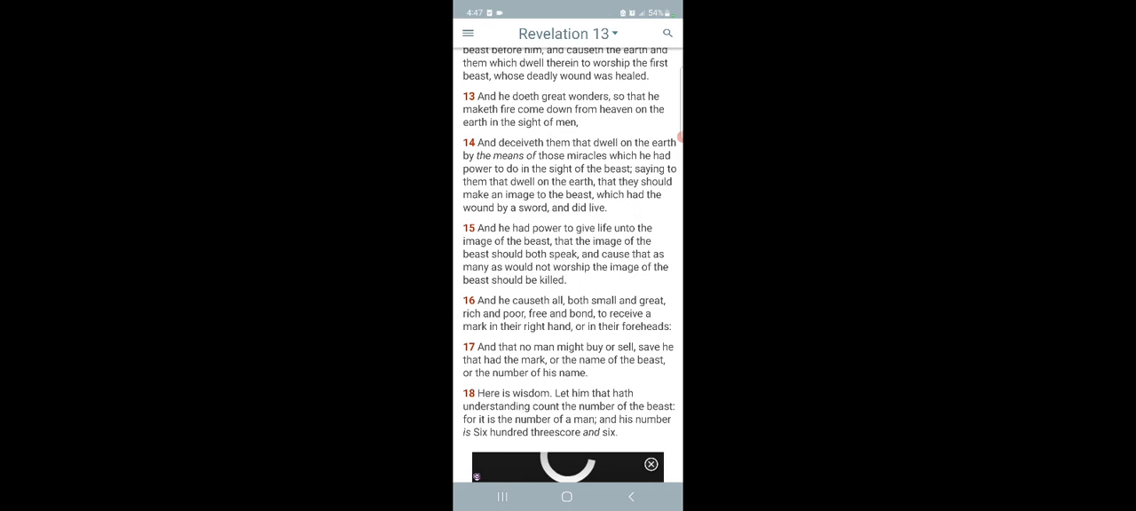
click(651, 465)
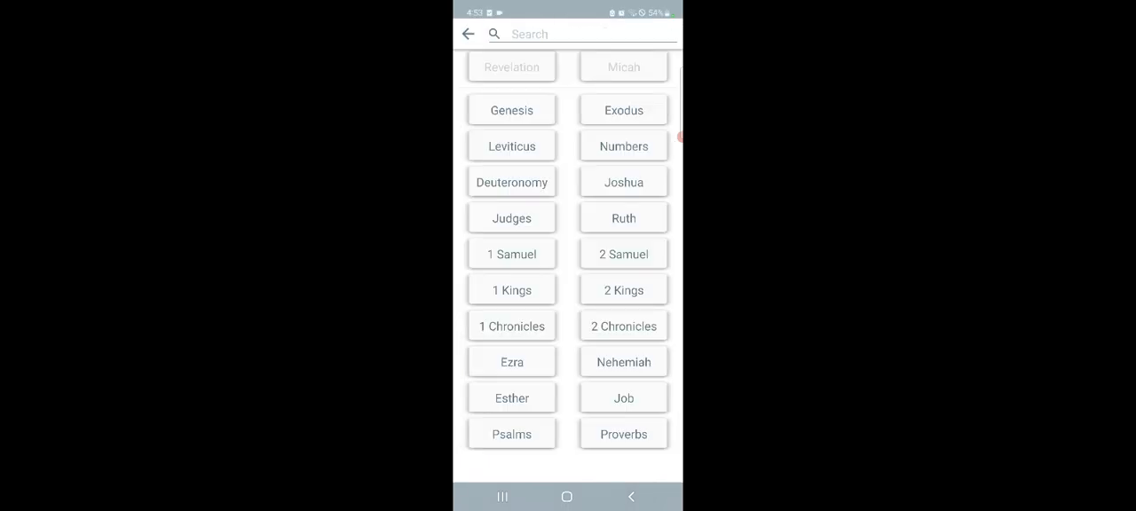
- Scroll to the New Testament and open 1 Peter chapter 5
scroll(down, 3)
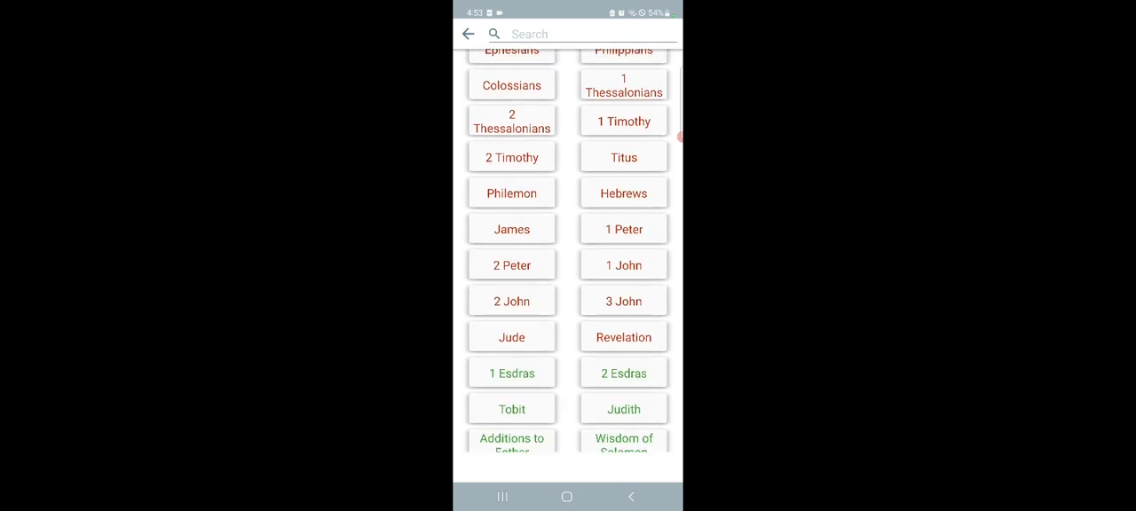
click(623, 229)
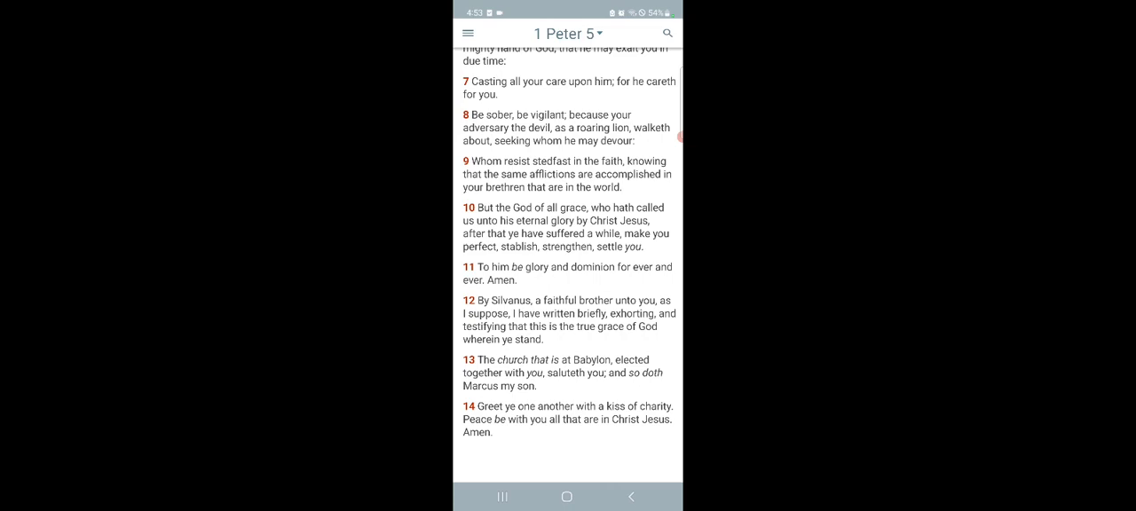